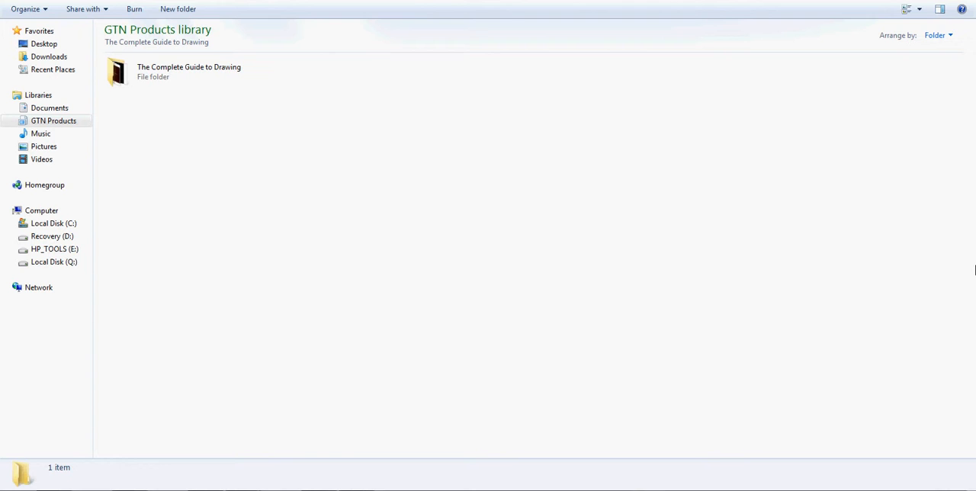
- Open The Complete Guide to Drawing folder, which lists 61 drawing books
click(178, 72)
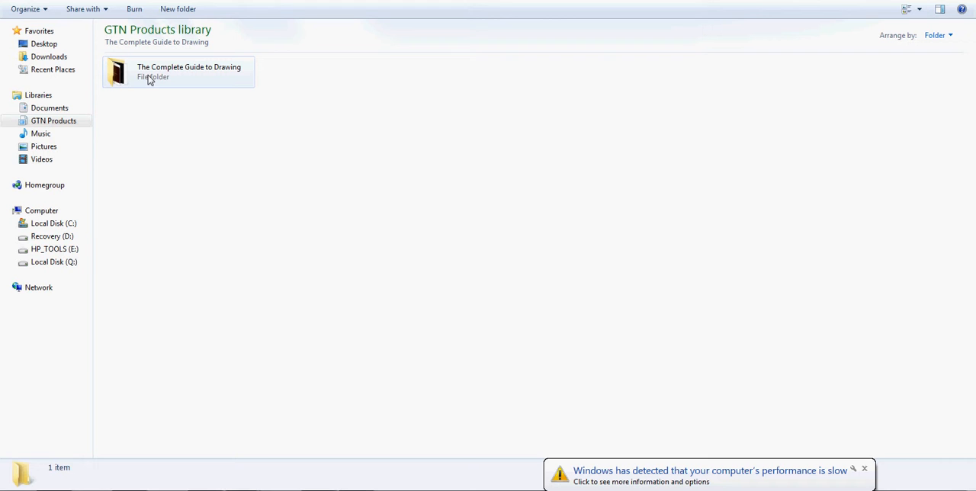
double_click(179, 72)
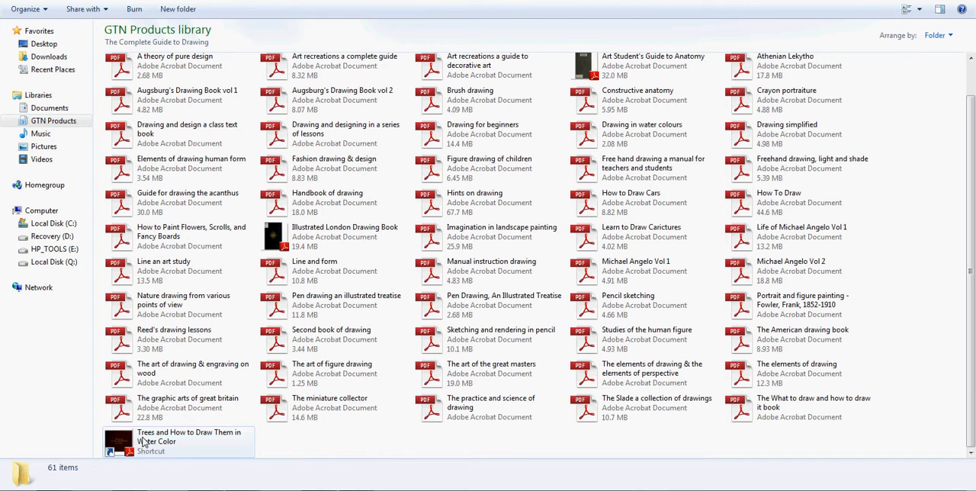
- Open Trees and How to Draw Them in Water Color and advance four page spreads
double_click(118, 441)
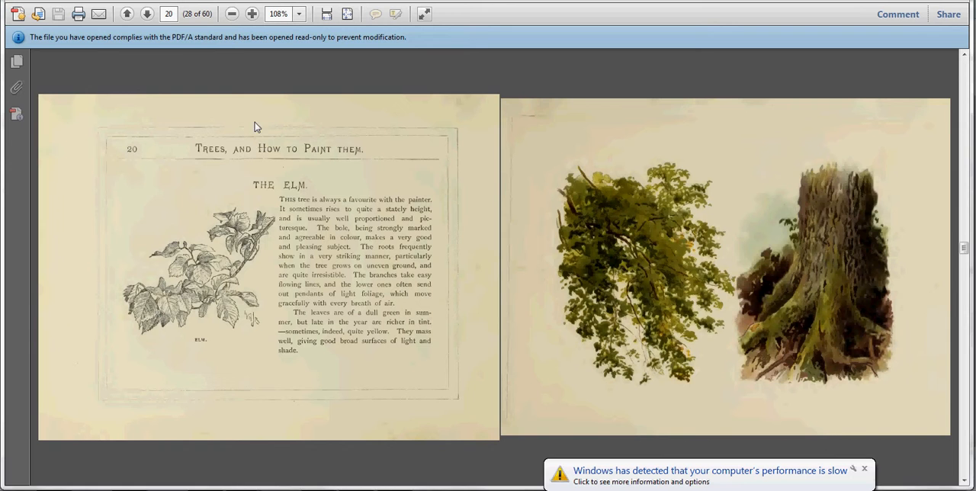
click(147, 14)
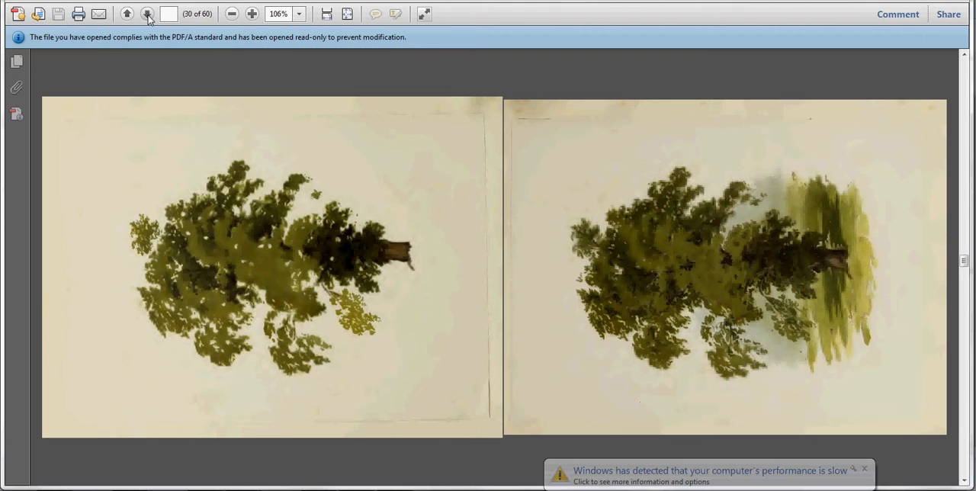
click(147, 13)
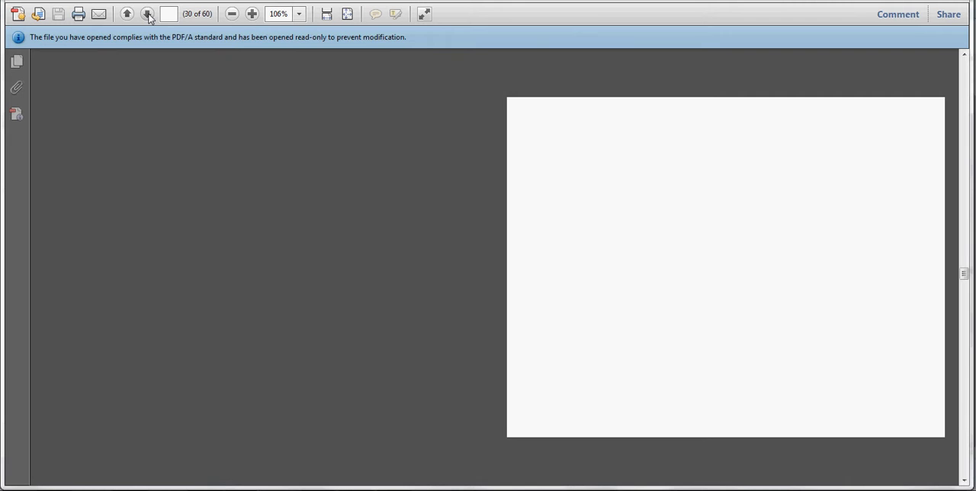
click(147, 14)
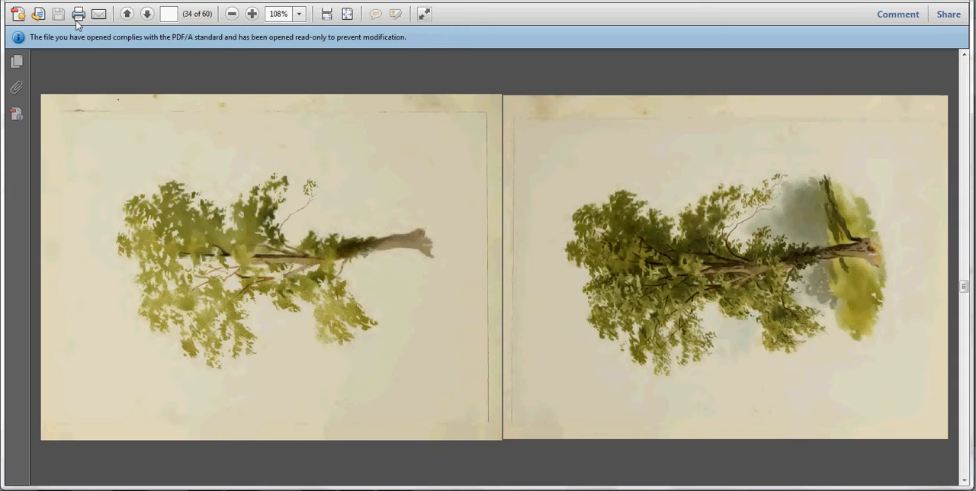
click(146, 14)
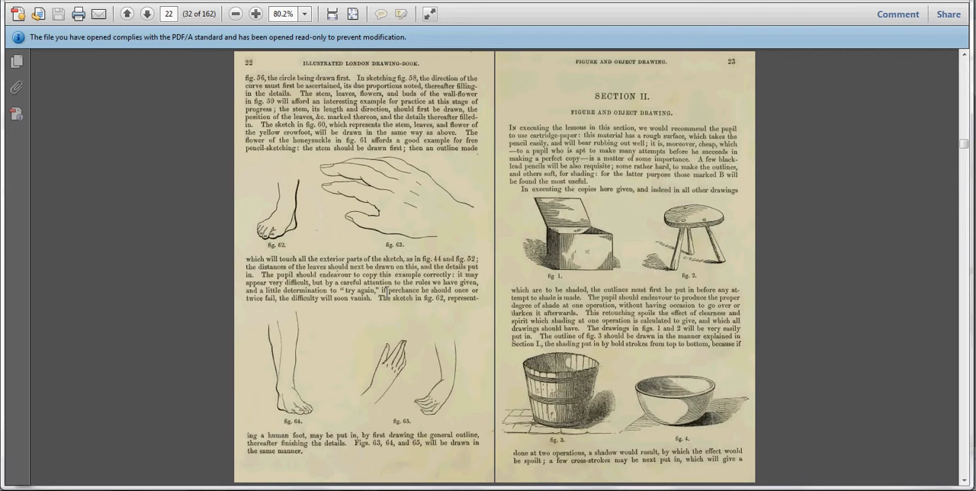
- Page forward four spreads in Illustrated London Drawing Book, reaching pages 28–29
click(146, 14)
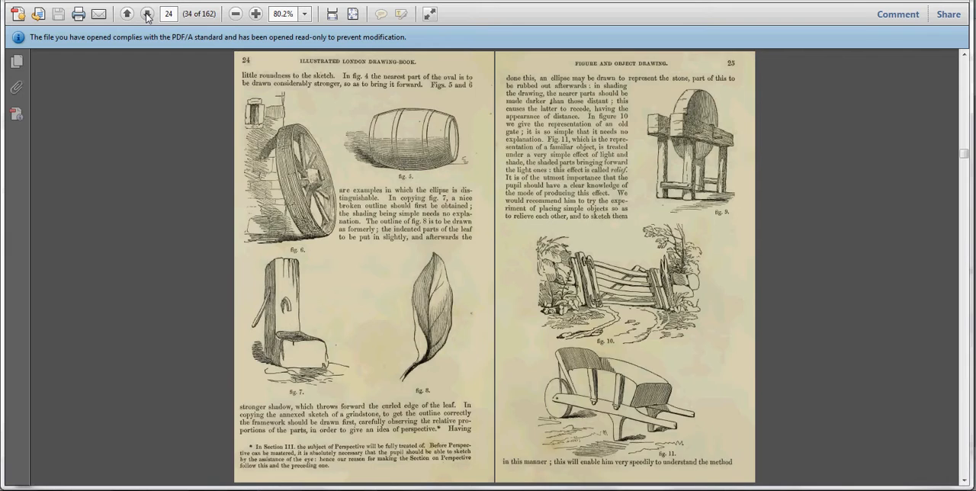
click(147, 14)
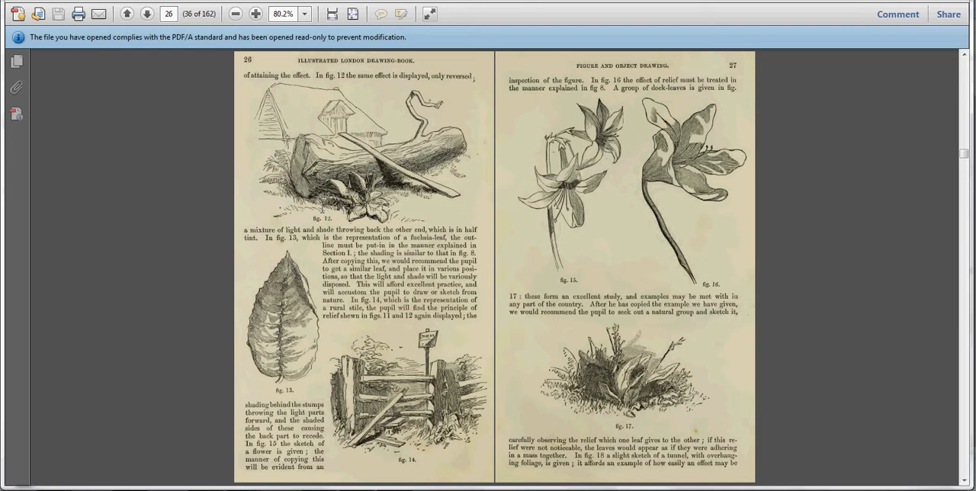
click(146, 14)
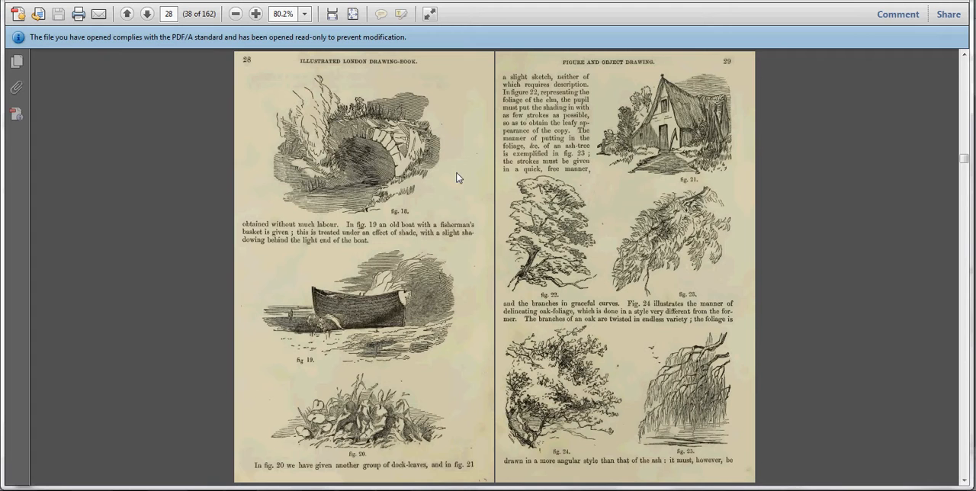
click(147, 14)
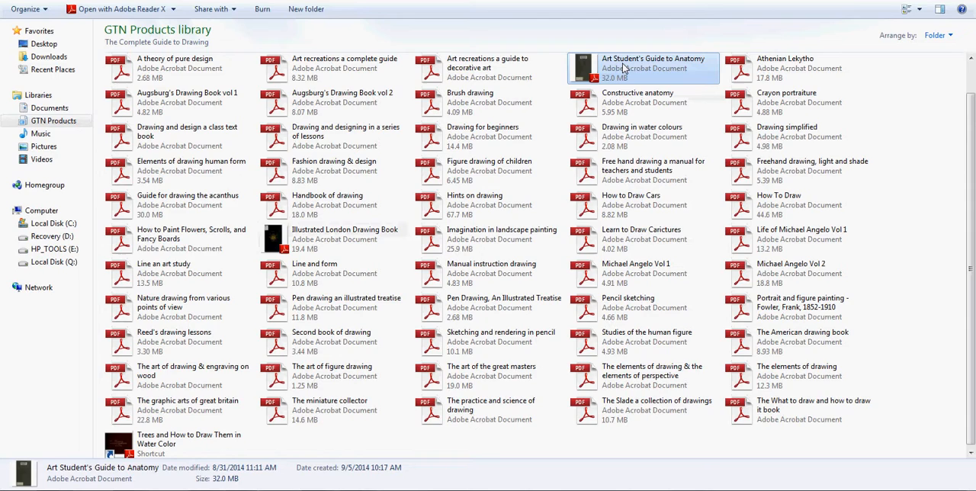
- Open Art Student's Guide to Anatomy from the drawing books folder
double_click(653, 68)
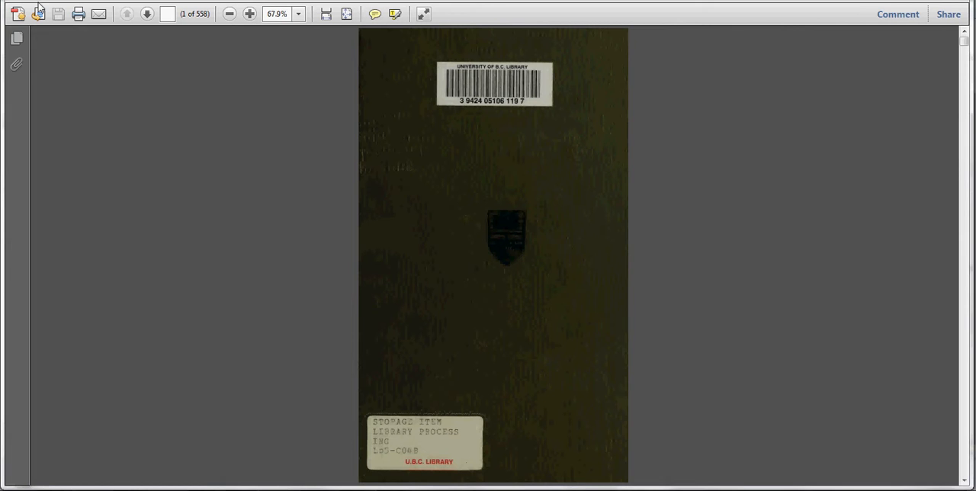
- Jump to page 50 of Art Student's Guide to Anatomy and page forward to page 53
text(50)
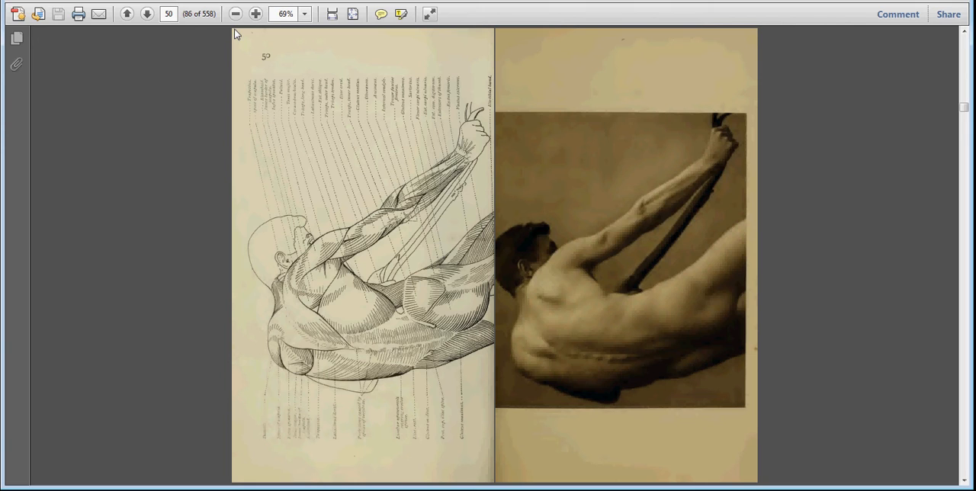
click(146, 14)
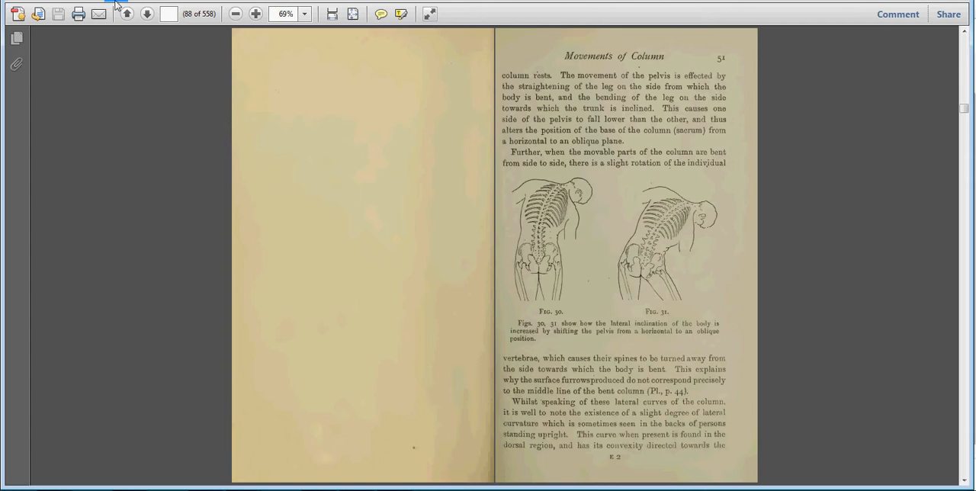
click(128, 13)
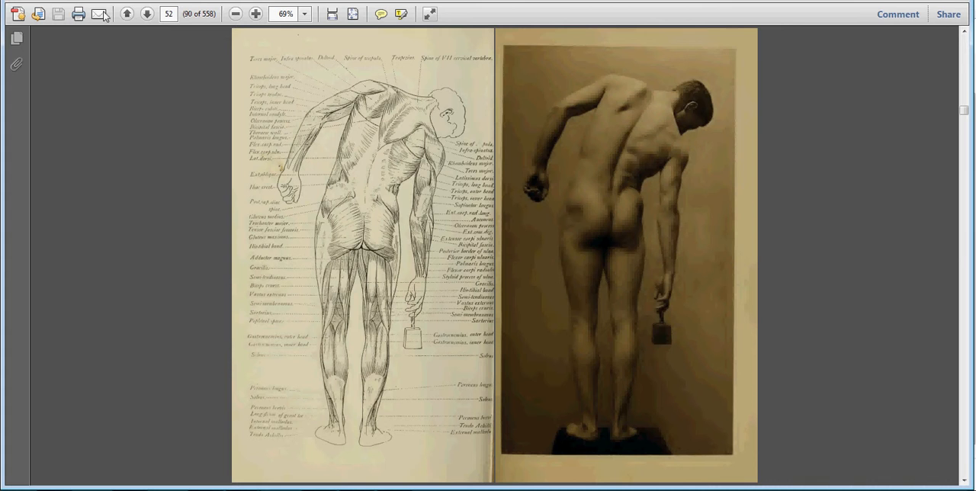
click(146, 14)
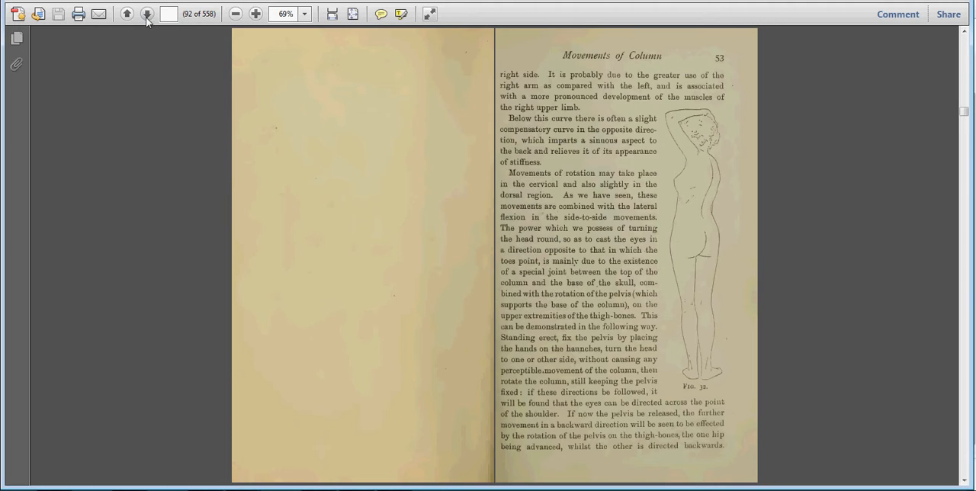